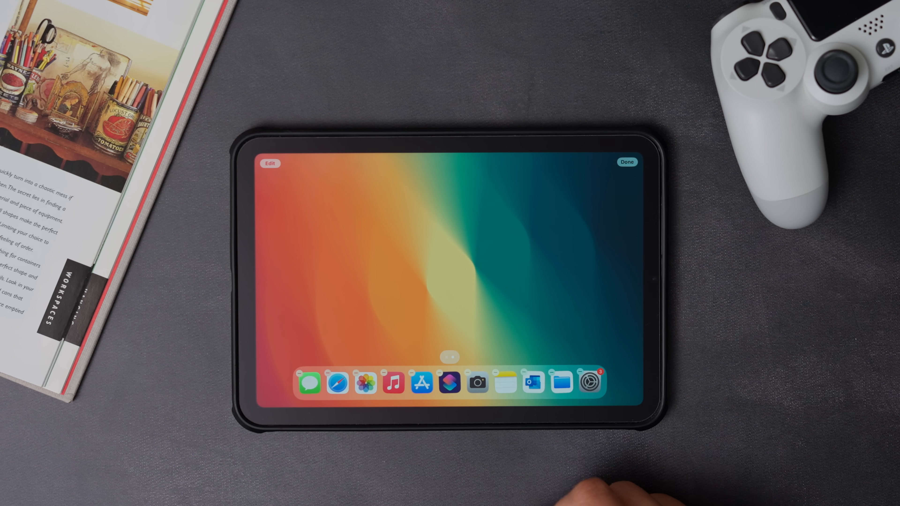
Step: Add a small Calendar widget to the empty driving Home Screen page
{"action": "left_click", "coordinate": [270, 164]}
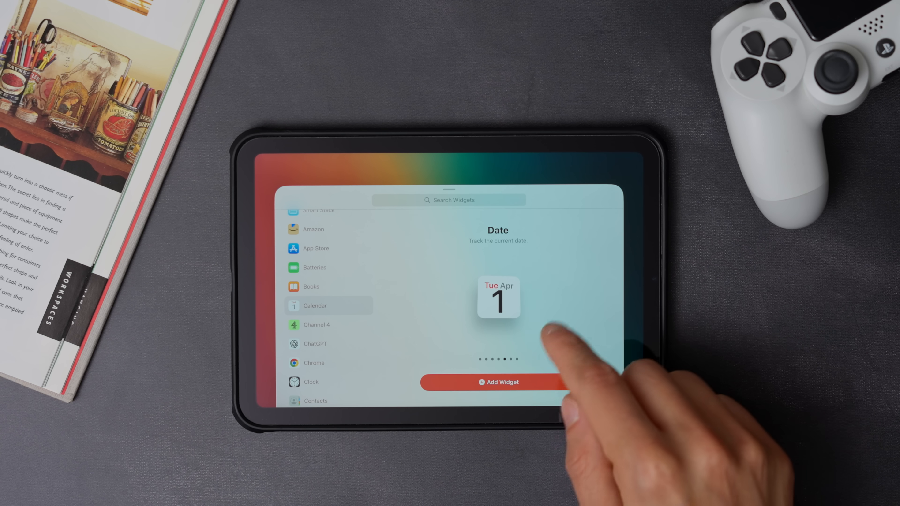
{"action": "left_click", "coordinate": [496, 381]}
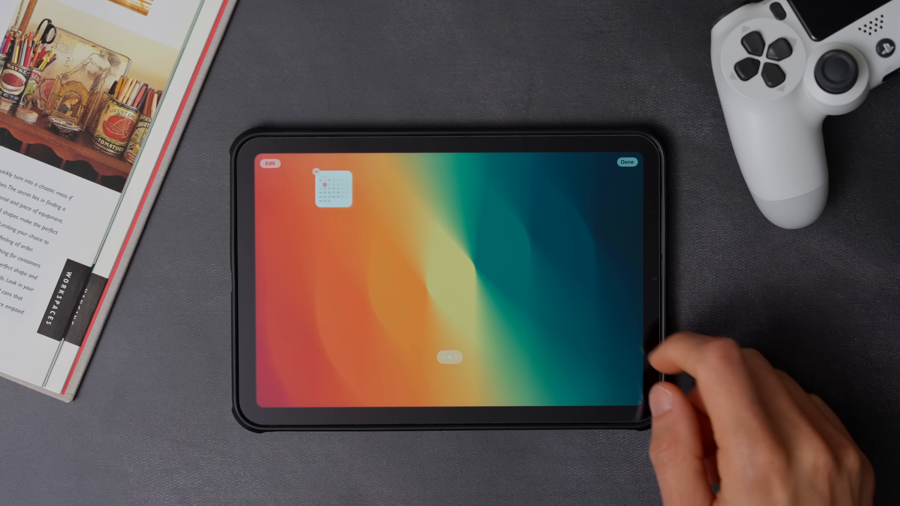
Step: Add Batteries and Maps widgets plus Google Maps, Maps and Calendar apps, then return to the main page
{"action": "left_click", "coordinate": [451, 356]}
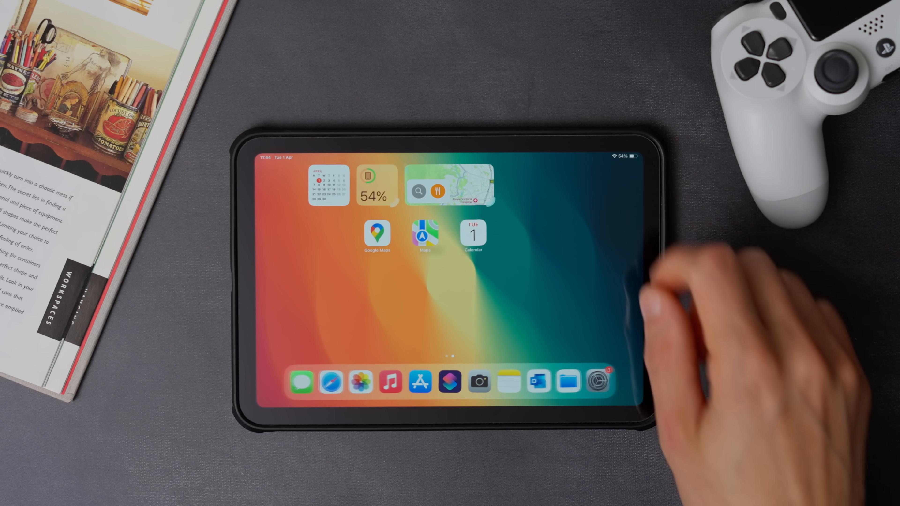
{"action": "scroll", "scroll_direction": "left", "scroll_amount": 3}
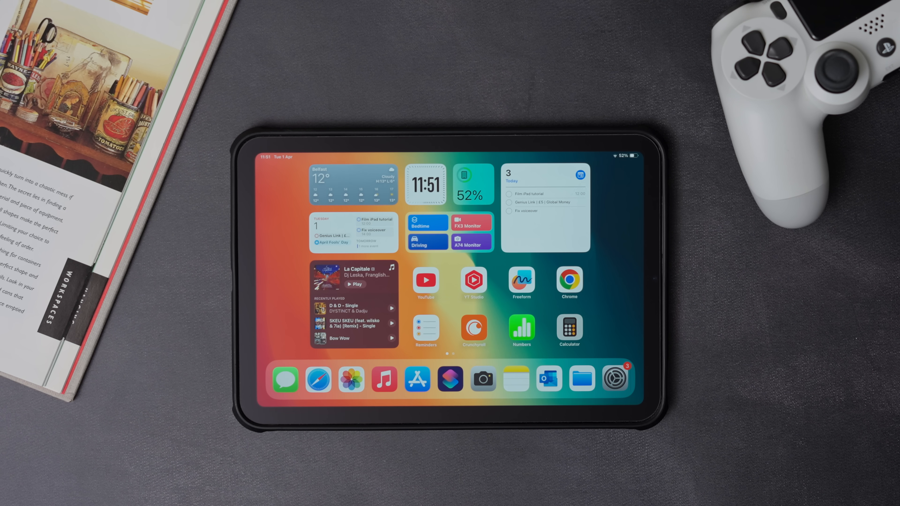
Step: Create a custom Focus in Settings named Driving Mode
{"action": "left_click", "coordinate": [614, 379]}
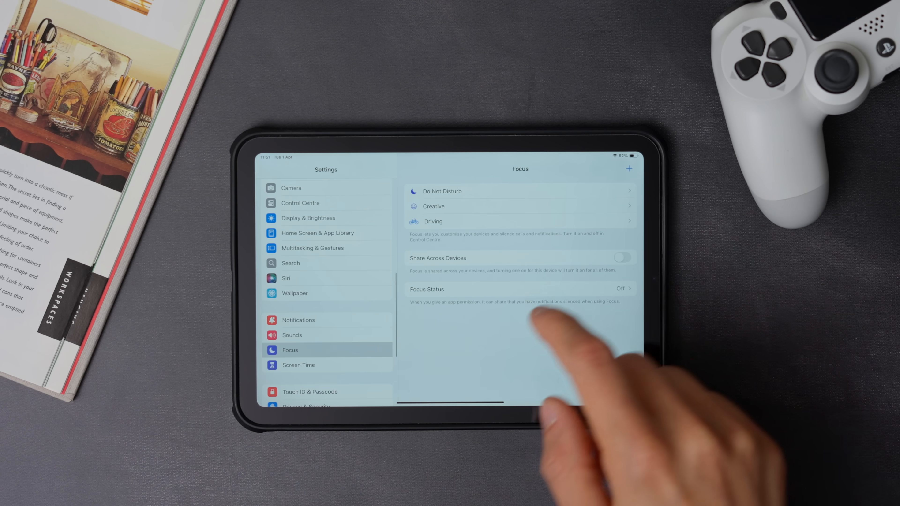
{"action": "left_click", "coordinate": [628, 169]}
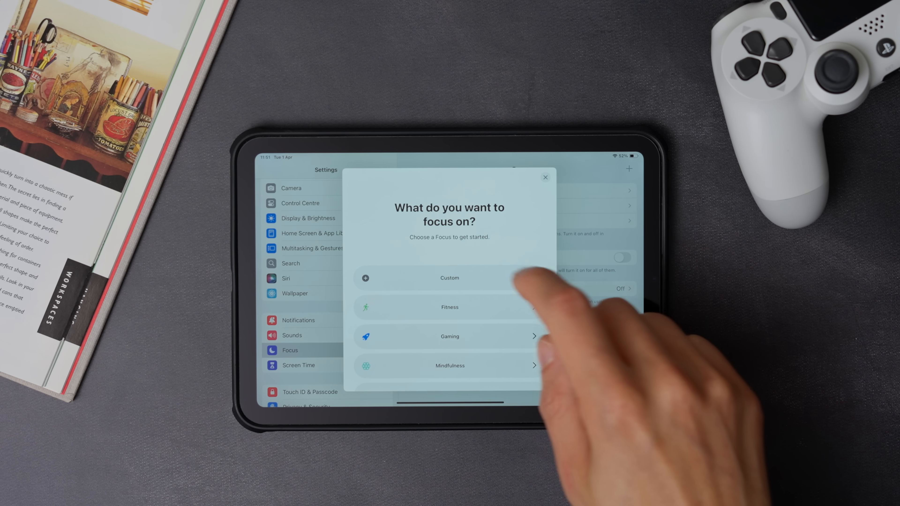
{"action": "left_click", "coordinate": [449, 278]}
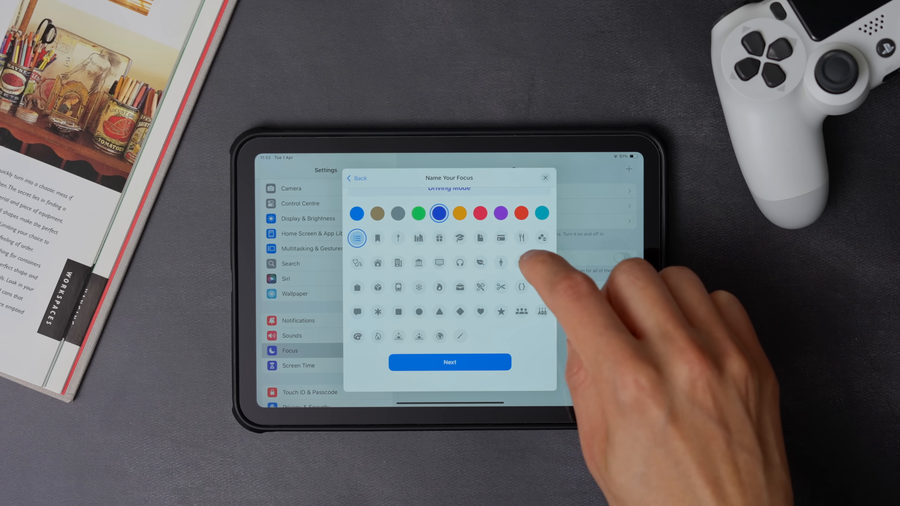
{"action": "left_click", "coordinate": [449, 362]}
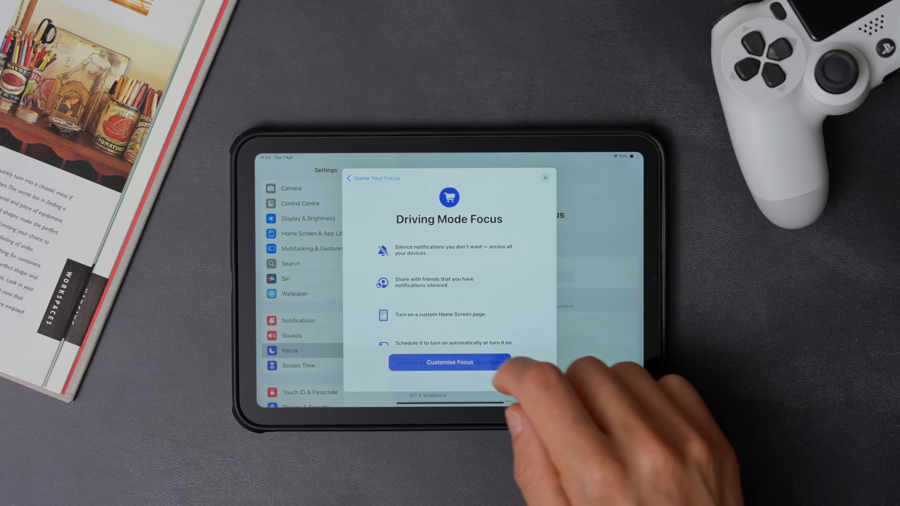
{"action": "left_click", "coordinate": [449, 363]}
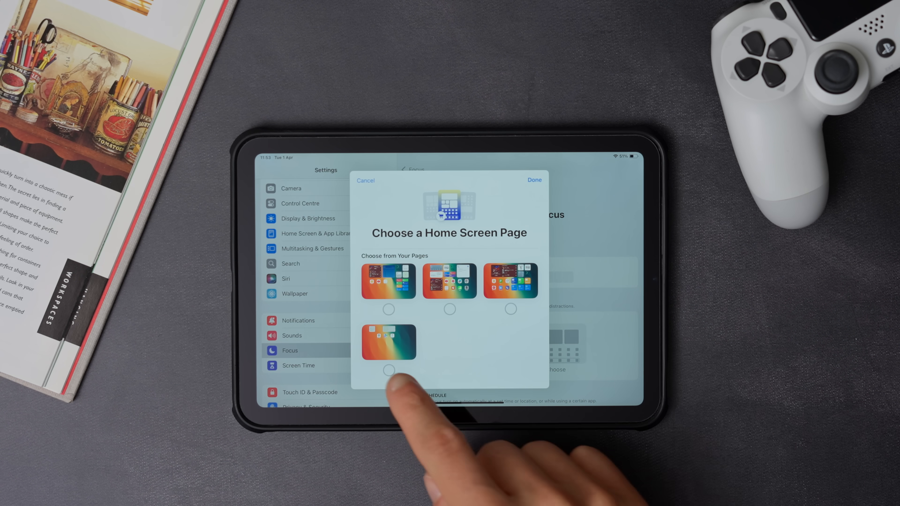
Step: Link Driving Mode to the fourth Home Screen page and return to the Home Screen
{"action": "left_click", "coordinate": [389, 370]}
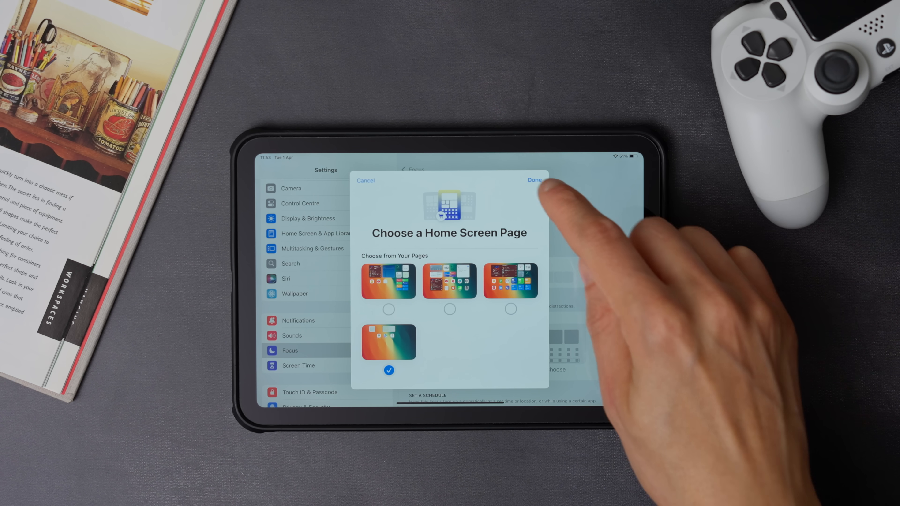
{"action": "left_click", "coordinate": [533, 180]}
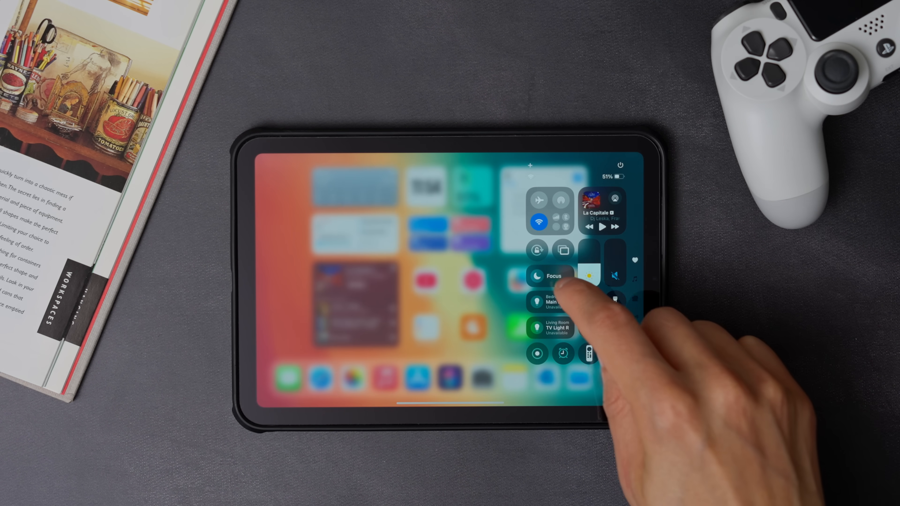
{"action": "left_click", "coordinate": [550, 276]}
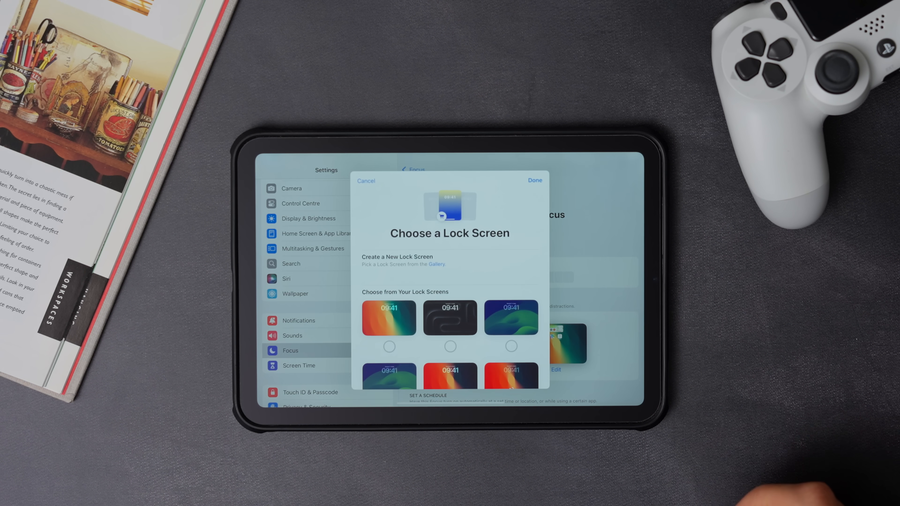
{"action": "scroll", "scroll_direction": "down", "scroll_amount": 3}
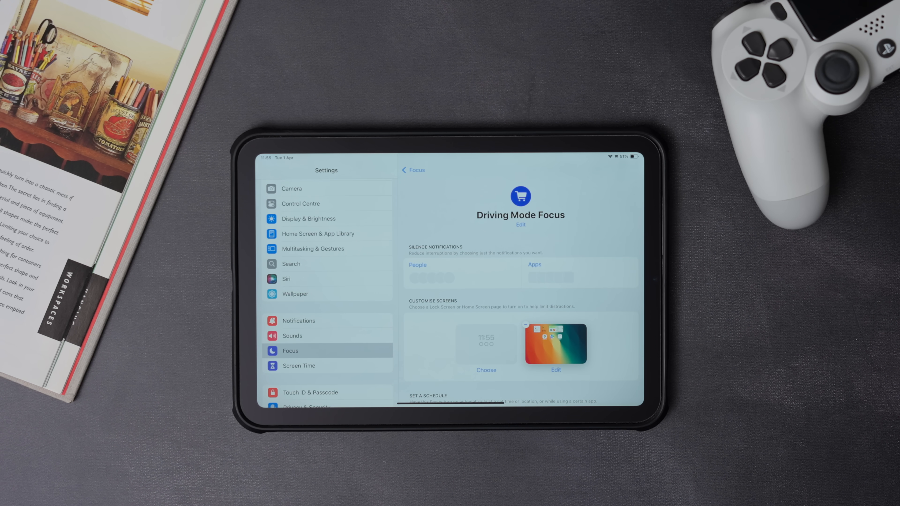
{"action": "key", "text": "home"}
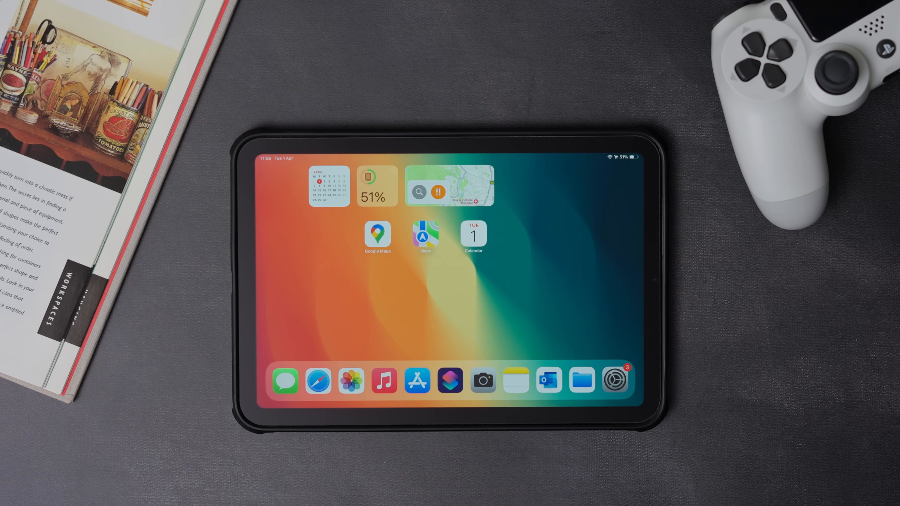
Step: Add a Set Focus action to a new shortcut, then start another empty shortcut
{"action": "left_click", "coordinate": [450, 380]}
{"action": "type", "text": "Set foc"}
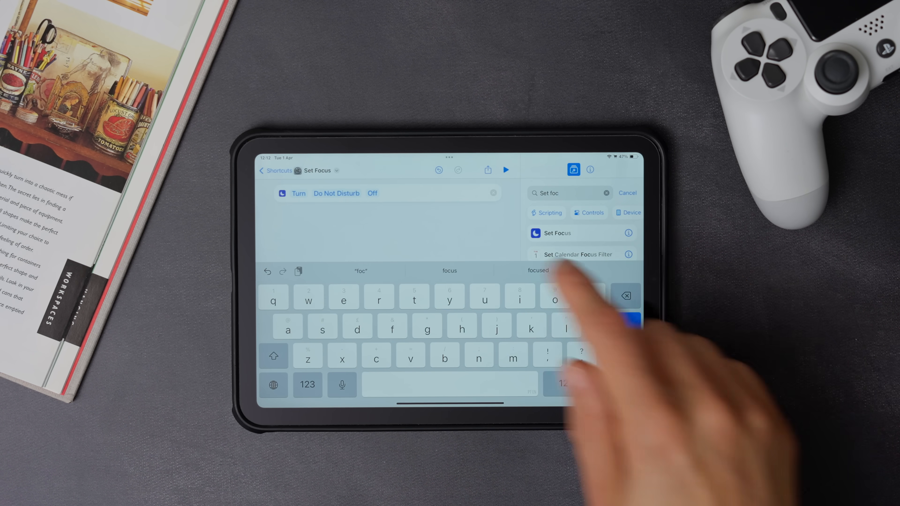
{"action": "left_click", "coordinate": [336, 194]}
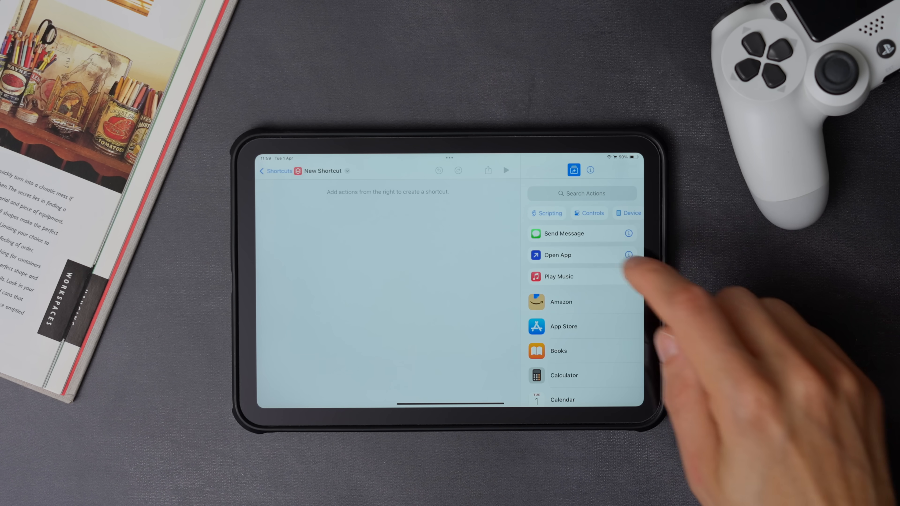
Step: Add Get Current Focus and an If condition checking the current Focus
{"action": "left_click", "coordinate": [581, 193]}
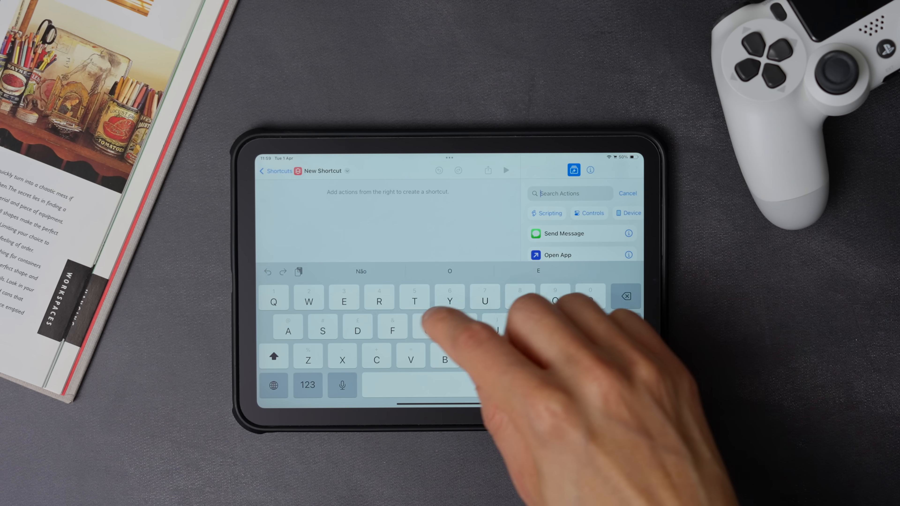
{"action": "type", "text": "Get"}
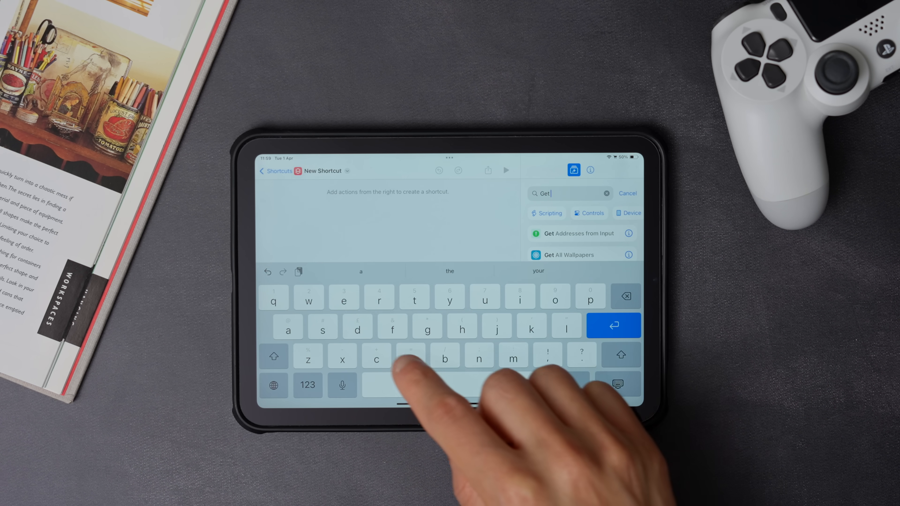
{"action": "type", "text": "curr"}
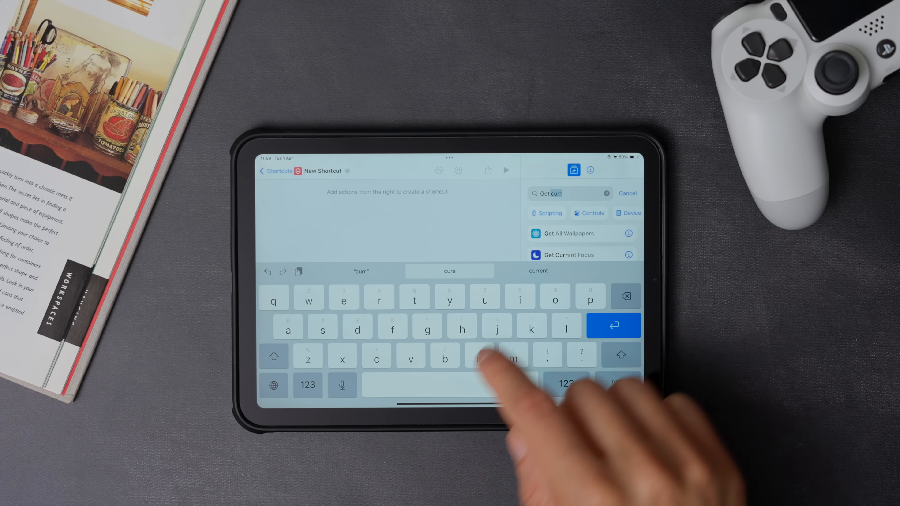
{"action": "left_click", "coordinate": [568, 254]}
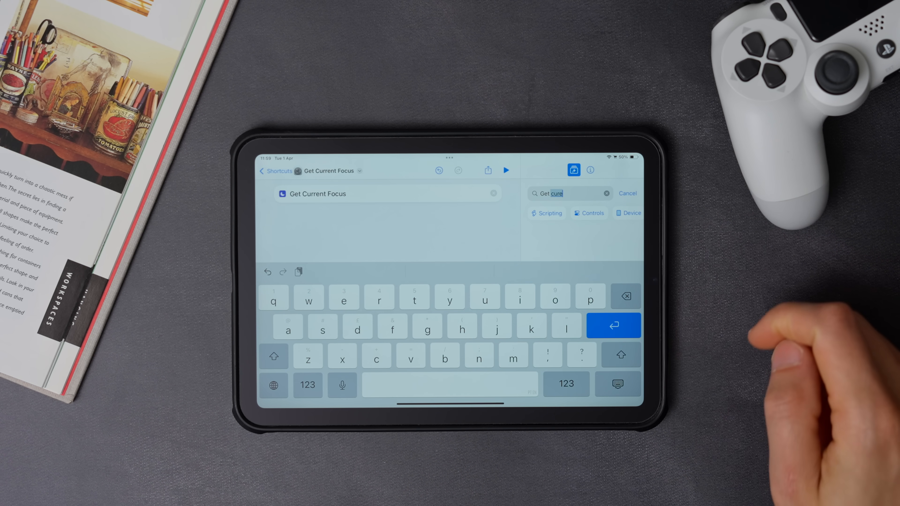
{"action": "left_click", "coordinate": [606, 193]}
{"action": "type", "text": "If"}
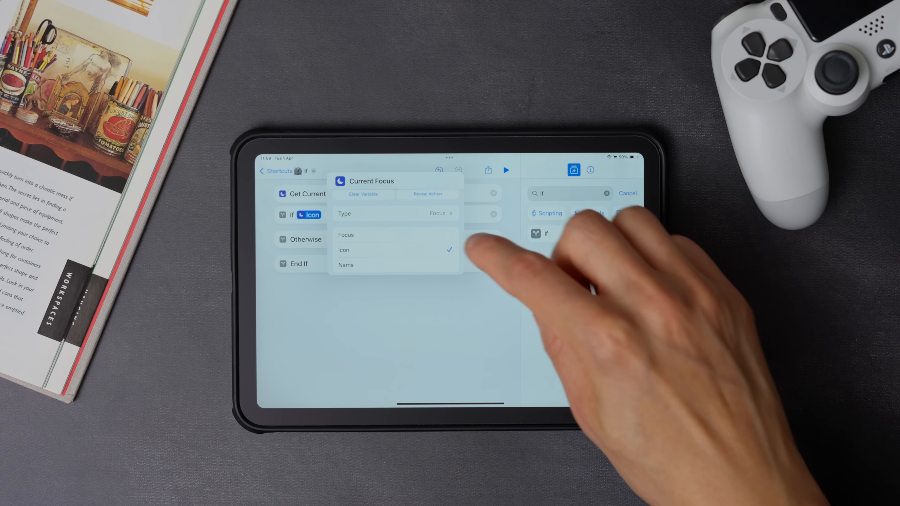
{"action": "left_click", "coordinate": [345, 235]}
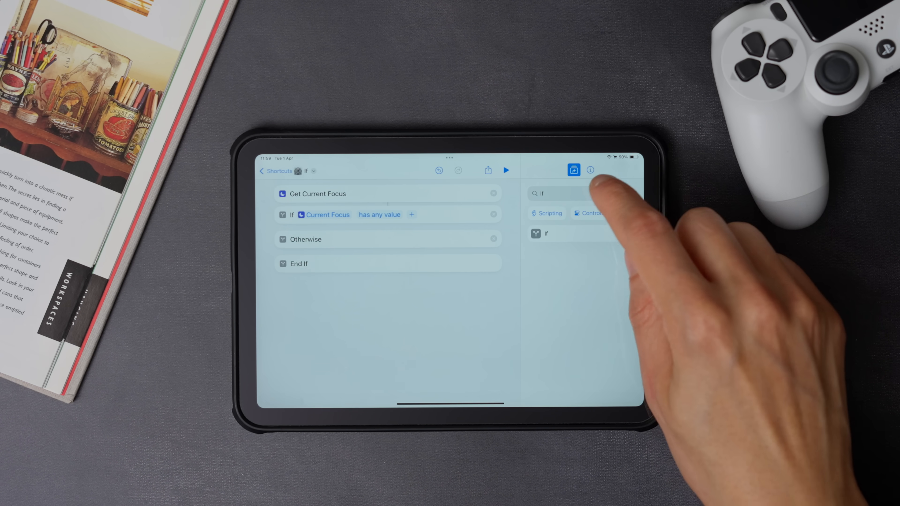
Step: Add Set Focus inside the If block to turn the Current Focus off
{"action": "type", "text": "Set"}
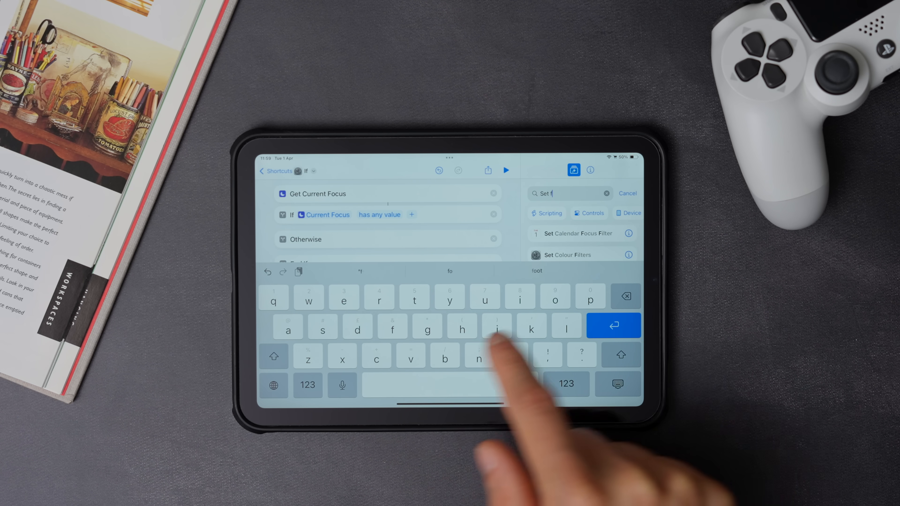
{"action": "type", "text": "o"}
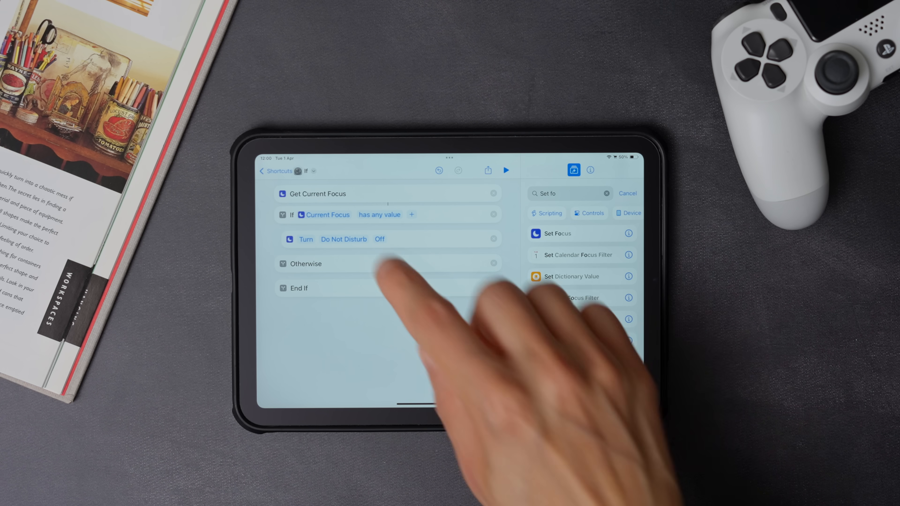
{"action": "left_click", "coordinate": [343, 238]}
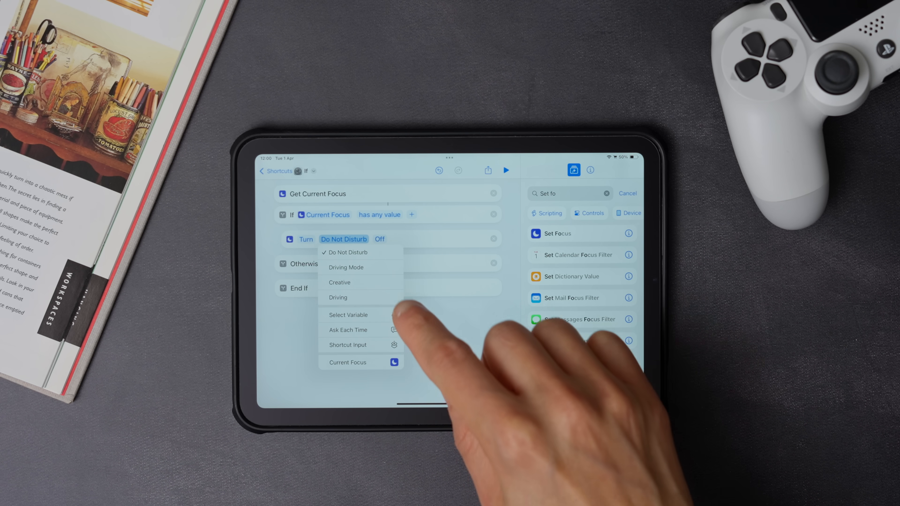
{"action": "left_click", "coordinate": [347, 362]}
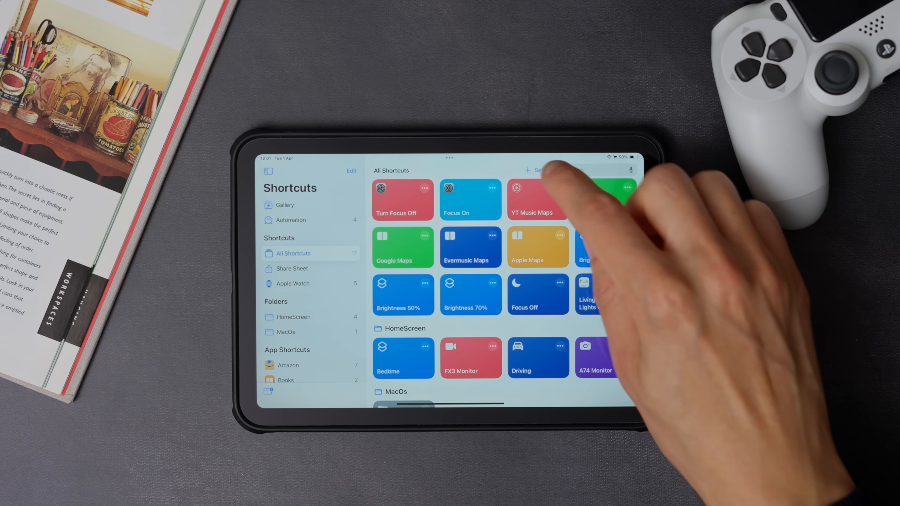
Step: Build a Brightness shortcut setting screen brightness to 90% and rename it
{"action": "left_click", "coordinate": [523, 171]}
{"action": "type", "text": "Set bri"}
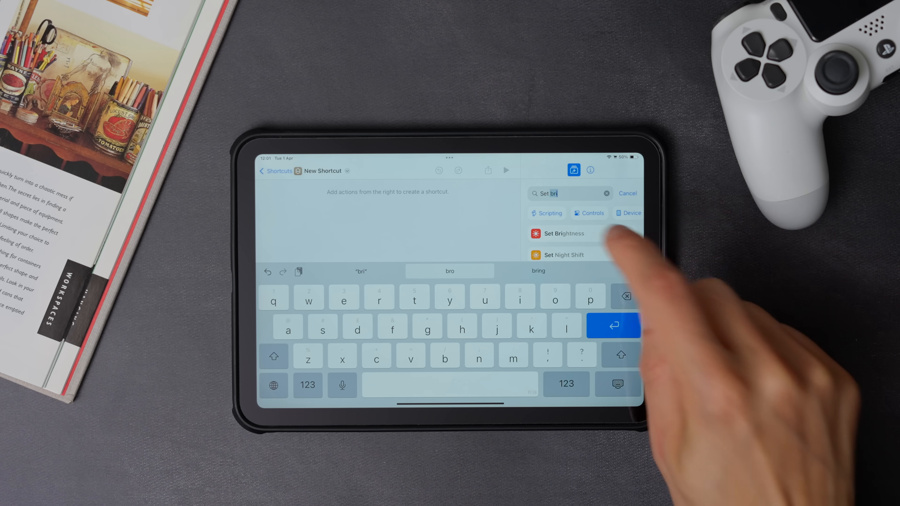
{"action": "left_click", "coordinate": [561, 233]}
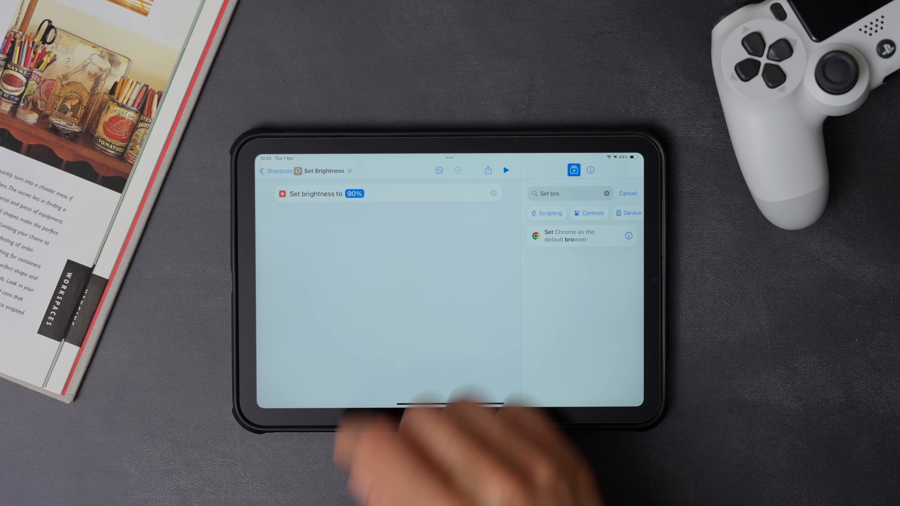
{"action": "left_click", "coordinate": [322, 170]}
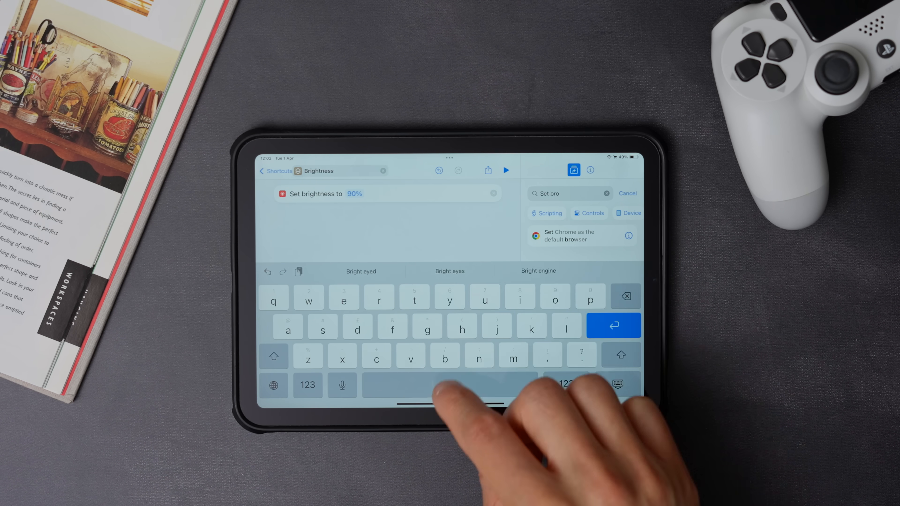
{"action": "left_click", "coordinate": [278, 171]}
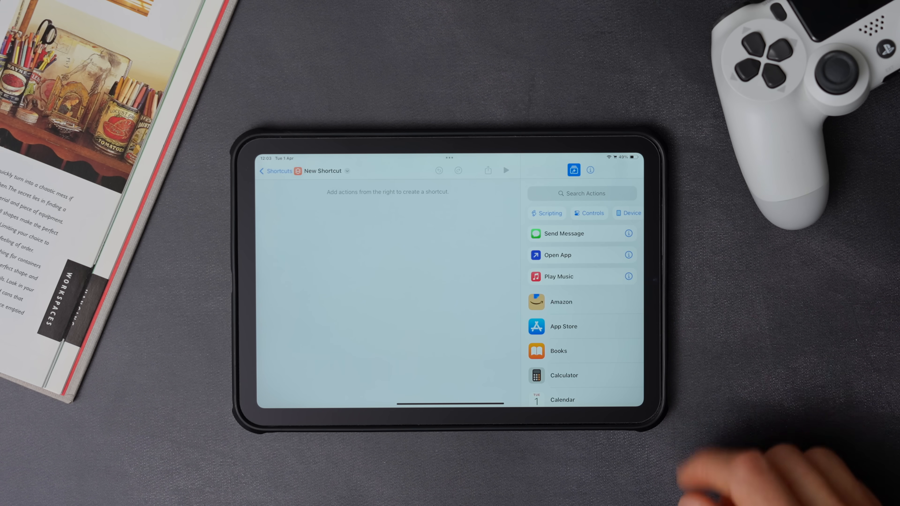
Step: Add a Split-Screen Apps action with Maps as the first app
{"action": "left_click", "coordinate": [581, 193]}
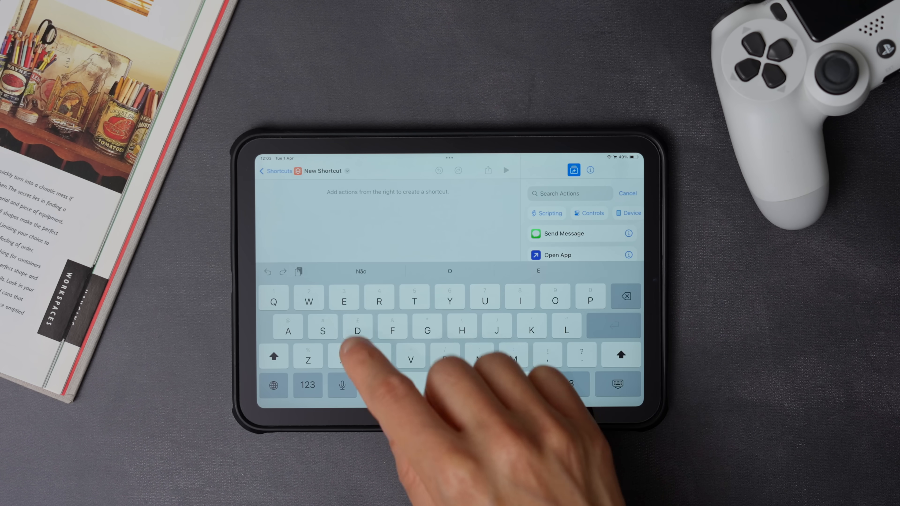
{"action": "type", "text": "Sp"}
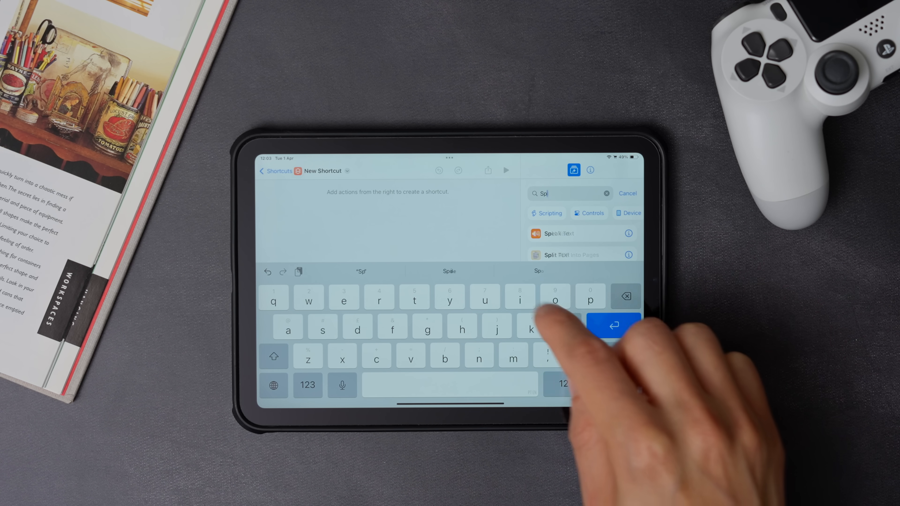
{"action": "type", "text": "lit"}
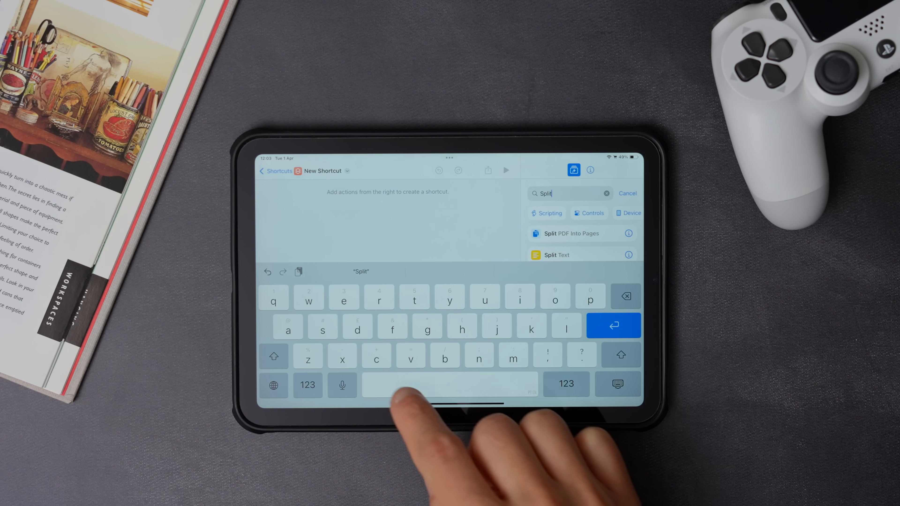
{"action": "type", "text": "sc"}
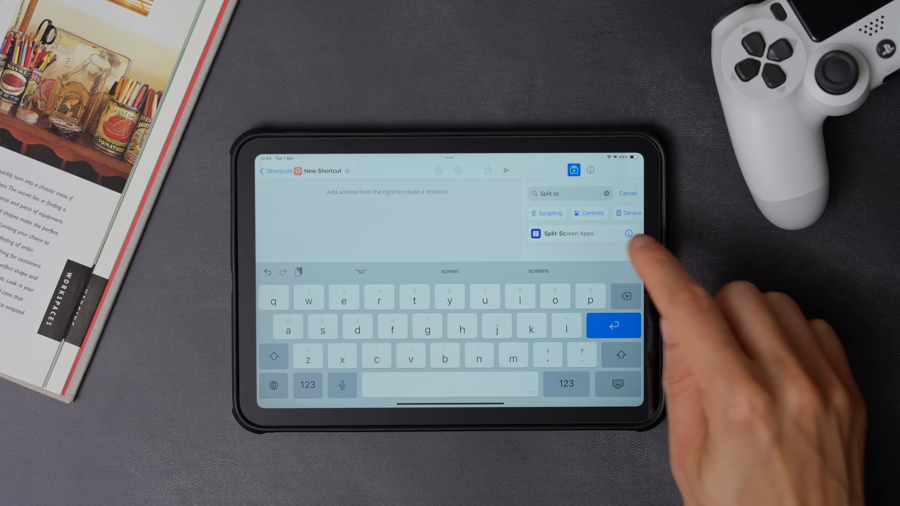
{"action": "left_click", "coordinate": [567, 233]}
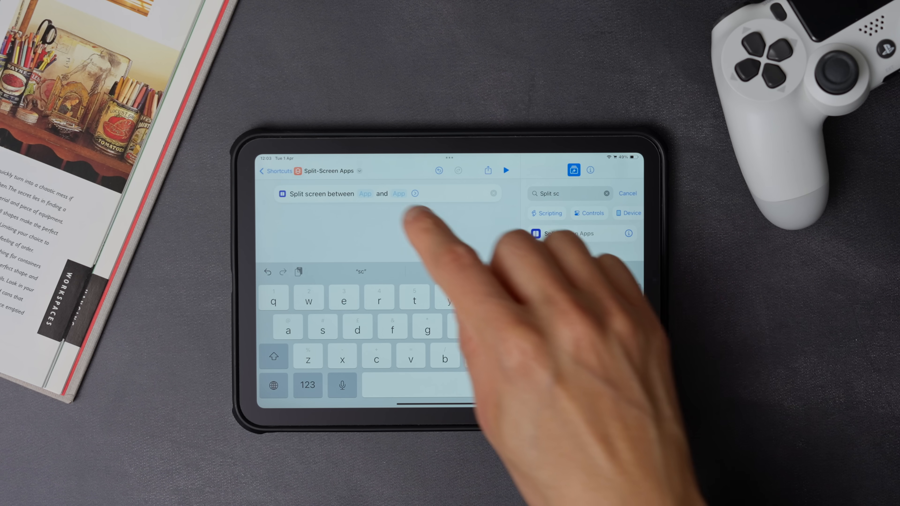
{"action": "left_click", "coordinate": [364, 193]}
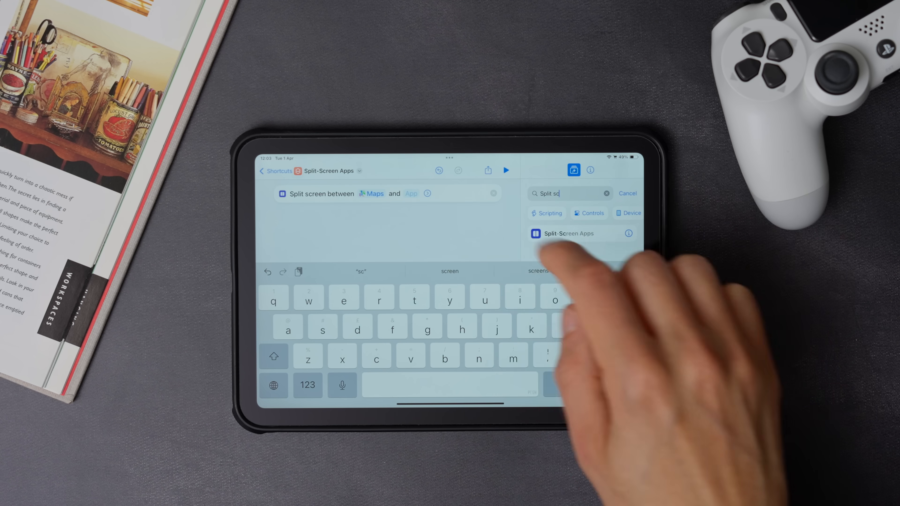
{"action": "left_click", "coordinate": [571, 233]}
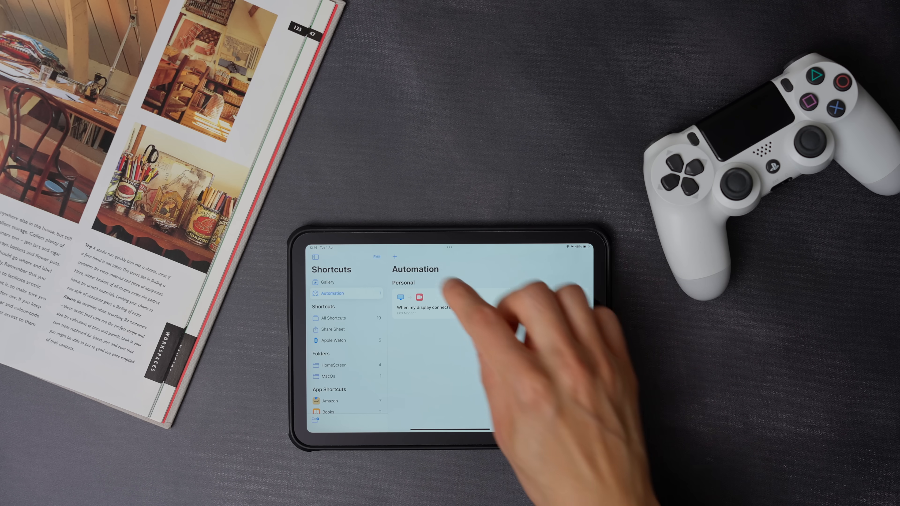
Step: Create a personal automation triggered when the car's Bluetooth device connects
{"action": "left_click", "coordinate": [394, 257]}
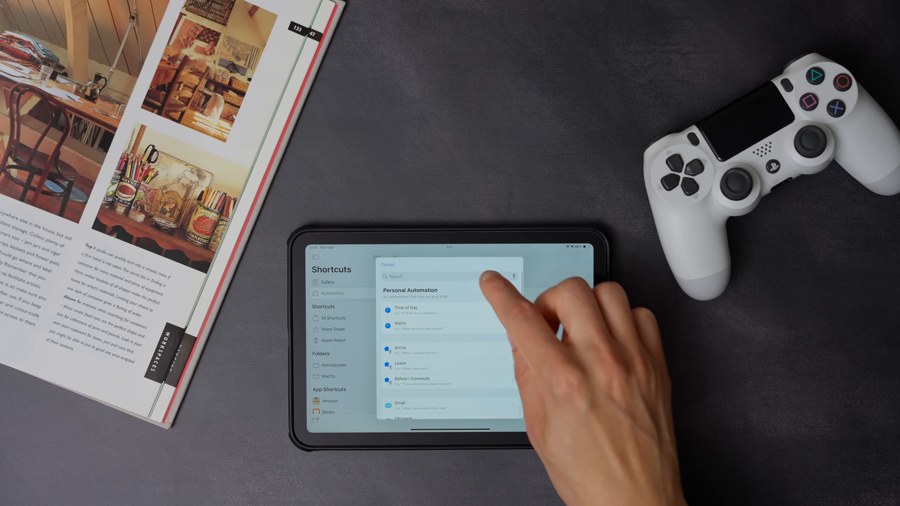
{"action": "type", "text": "Blu"}
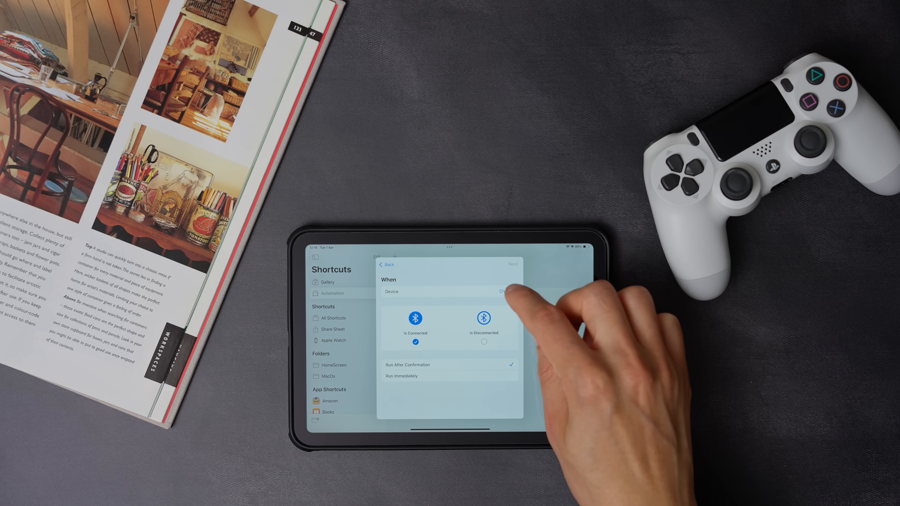
{"action": "left_click", "coordinate": [505, 291]}
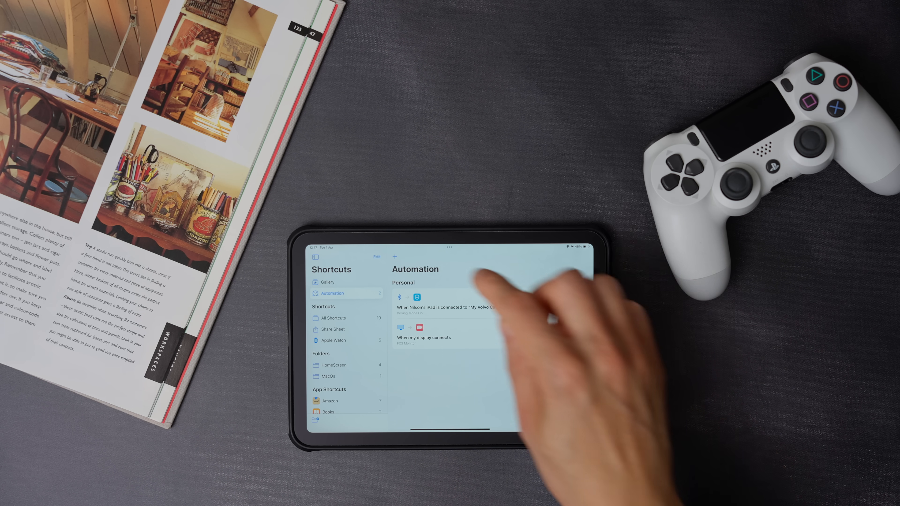
Step: Create a personal automation triggered when the Volvo car's Bluetooth disconnects
{"action": "left_click", "coordinate": [393, 257]}
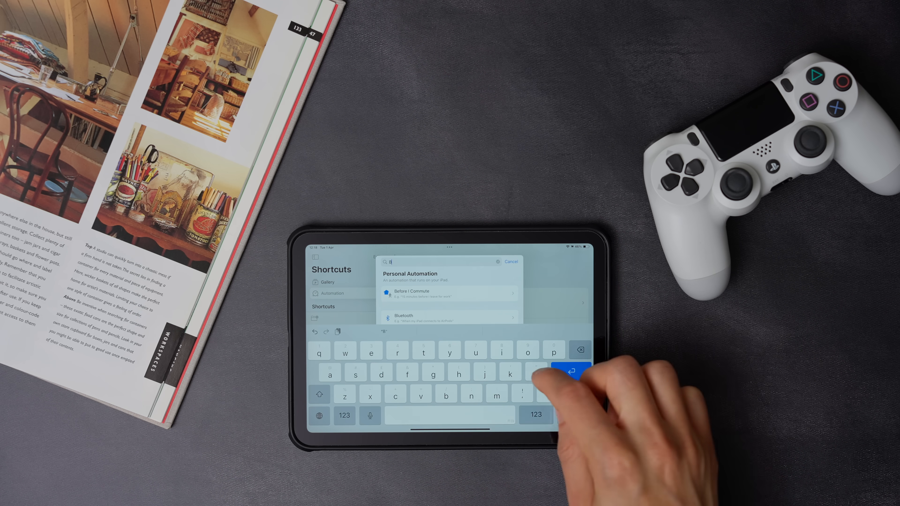
{"action": "left_click", "coordinate": [402, 316]}
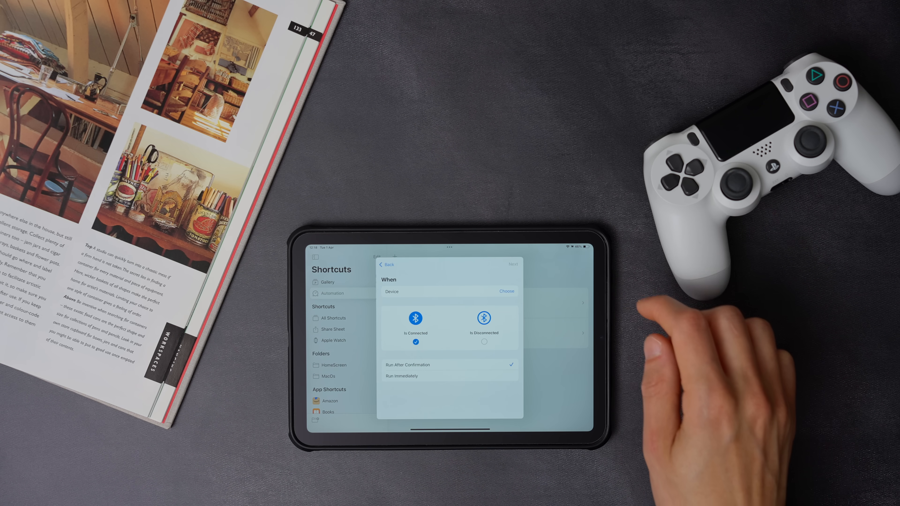
{"action": "left_click", "coordinate": [506, 291]}
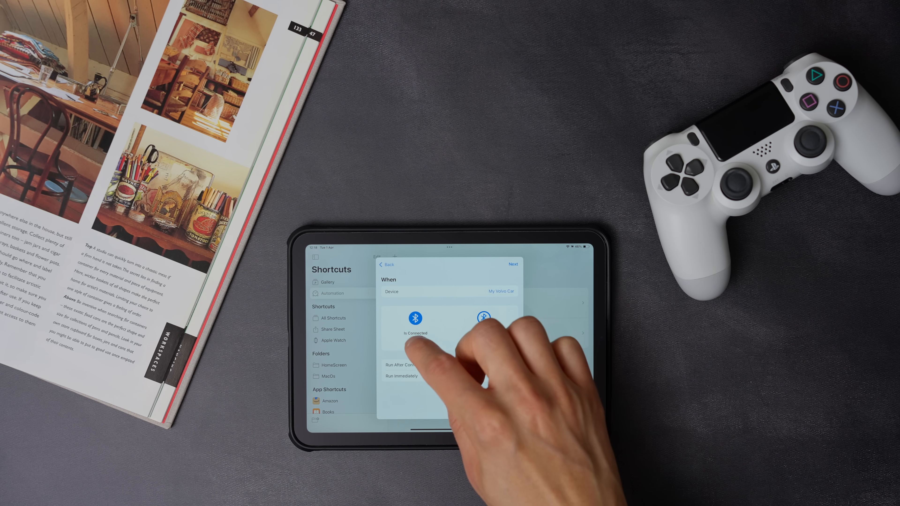
{"action": "left_click", "coordinate": [483, 318]}
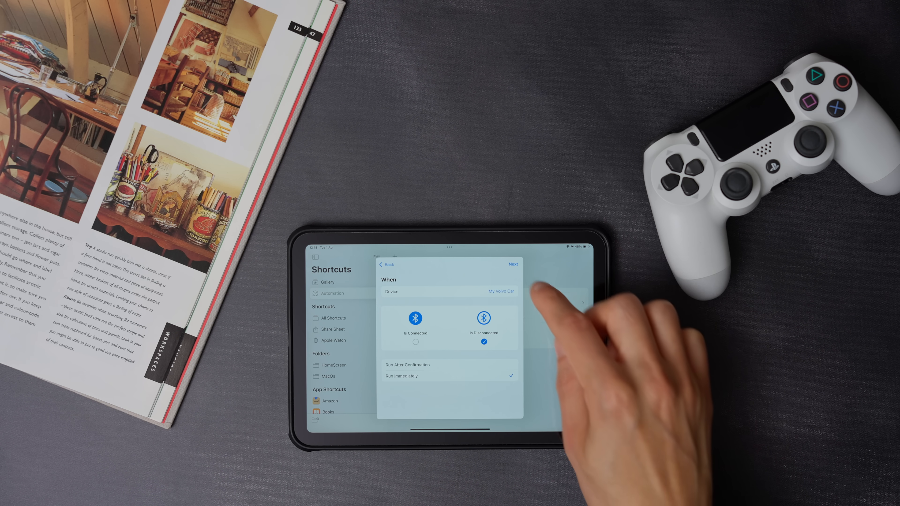
{"action": "left_click", "coordinate": [512, 263]}
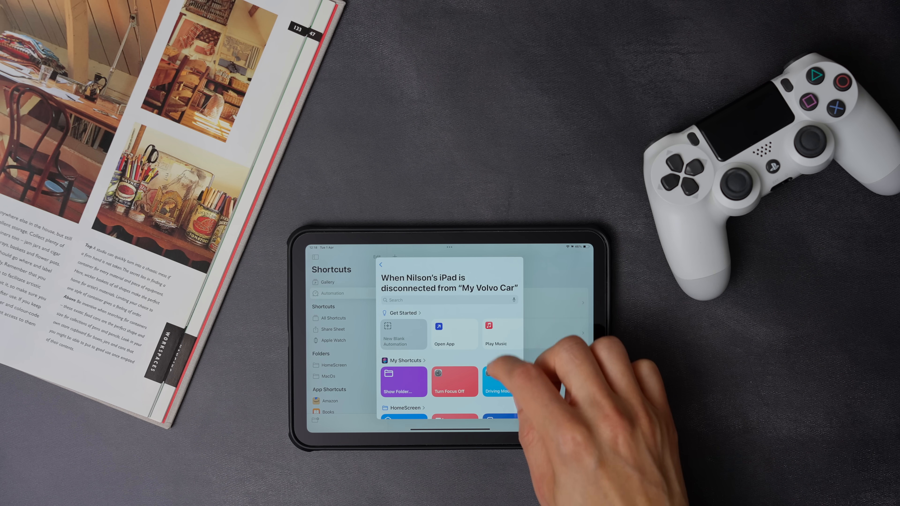
{"action": "scroll", "scroll_direction": "up", "scroll_amount": 3}
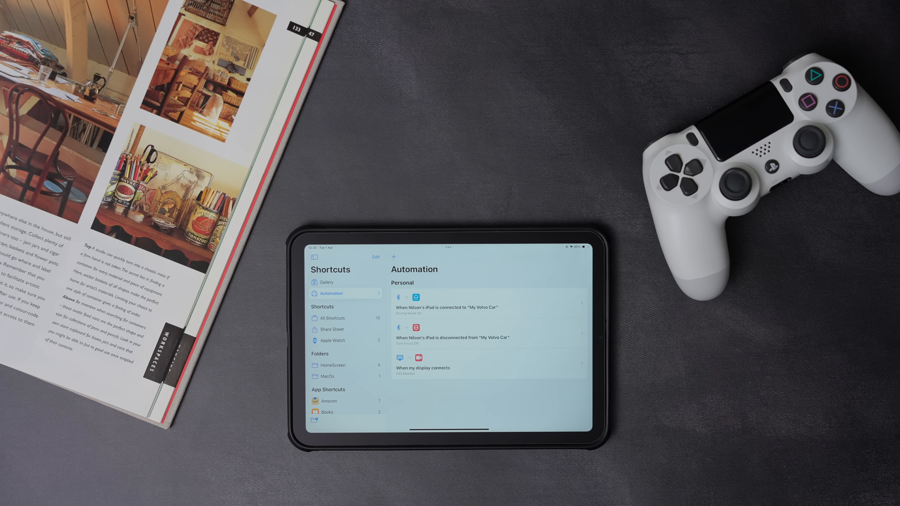
Step: Create an automation setting text size immediately when Driving Mode turns on
{"action": "left_click", "coordinate": [394, 257]}
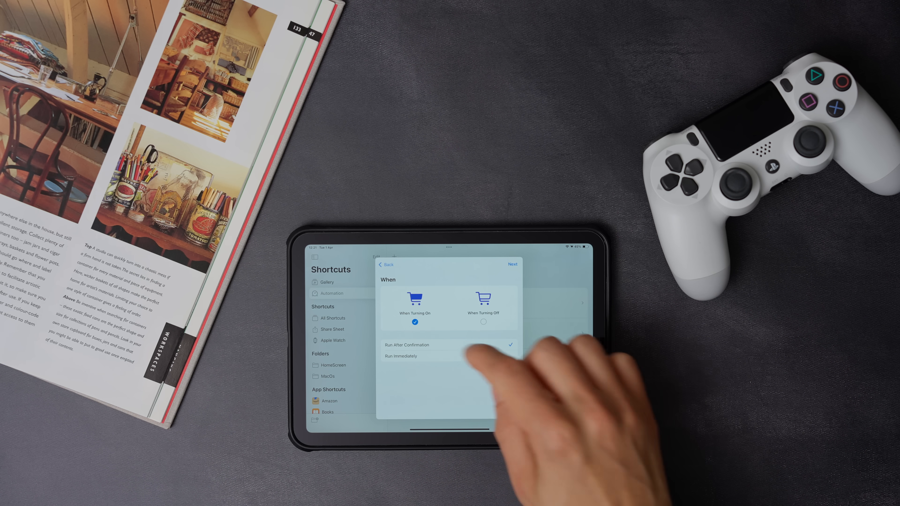
{"action": "left_click", "coordinate": [401, 356]}
{"action": "type", "text": "Se"}
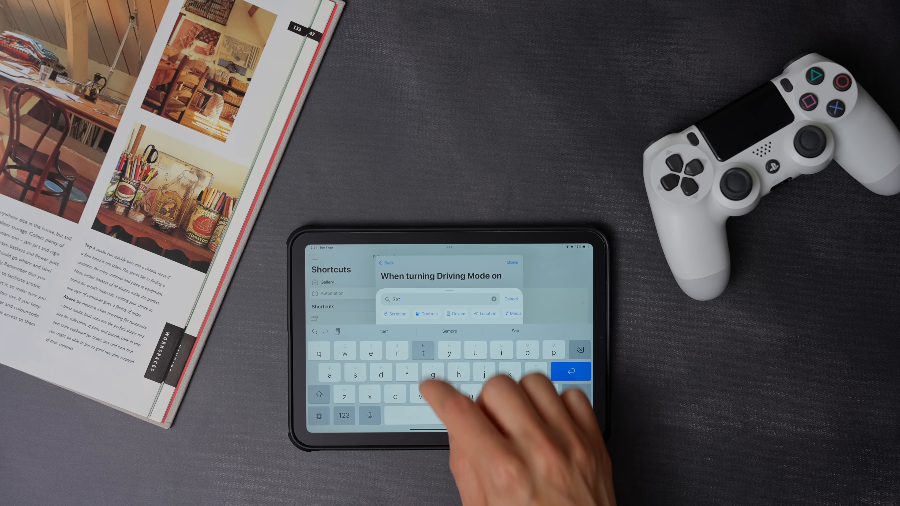
{"action": "type", "text": "text"}
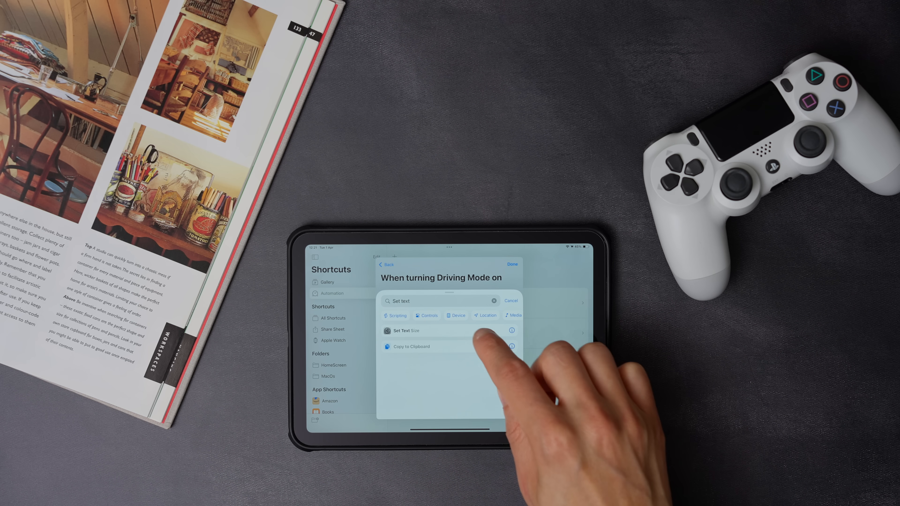
{"action": "left_click", "coordinate": [405, 330]}
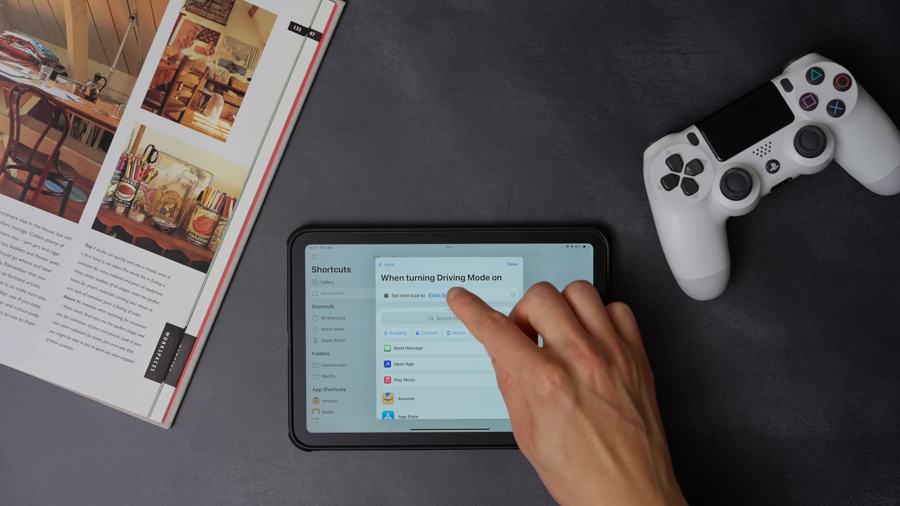
{"action": "left_click", "coordinate": [440, 295]}
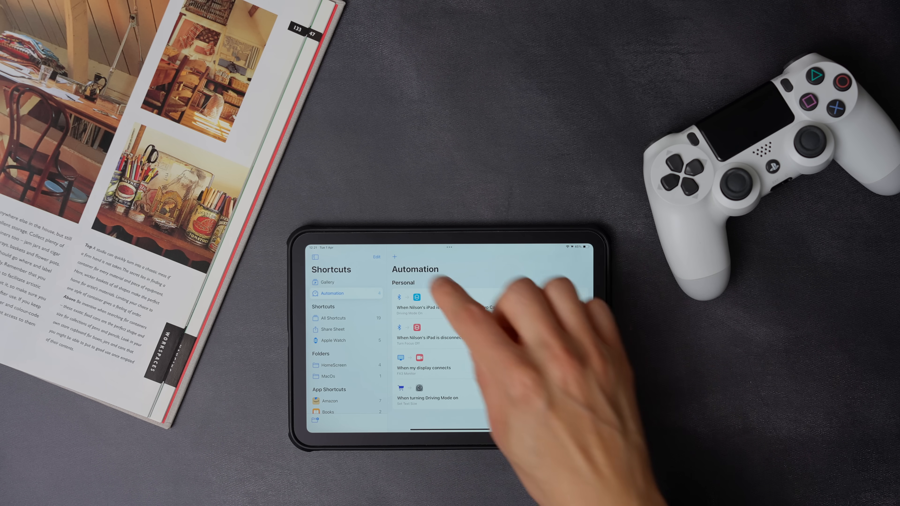
Step: Create an automation triggered when the Driving Mode focus turns off, set to run immediately
{"action": "left_click", "coordinate": [393, 256]}
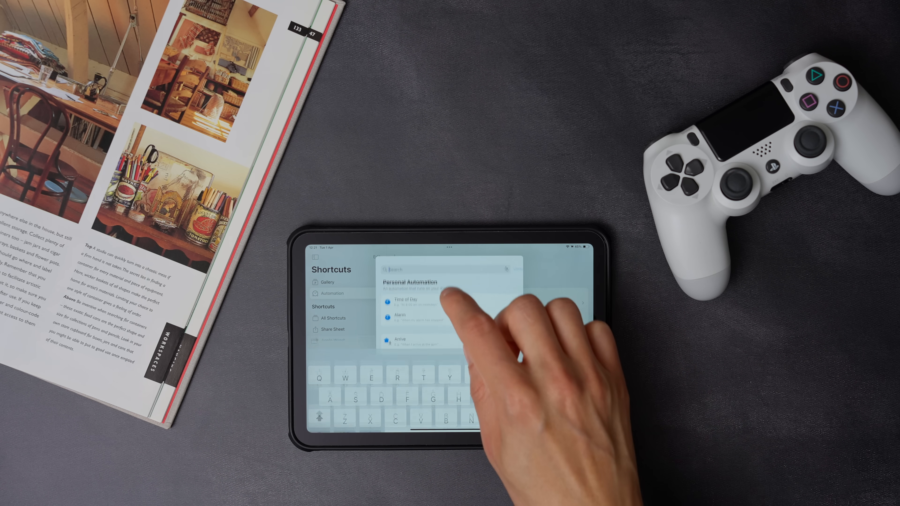
{"action": "type", "text": "Foc"}
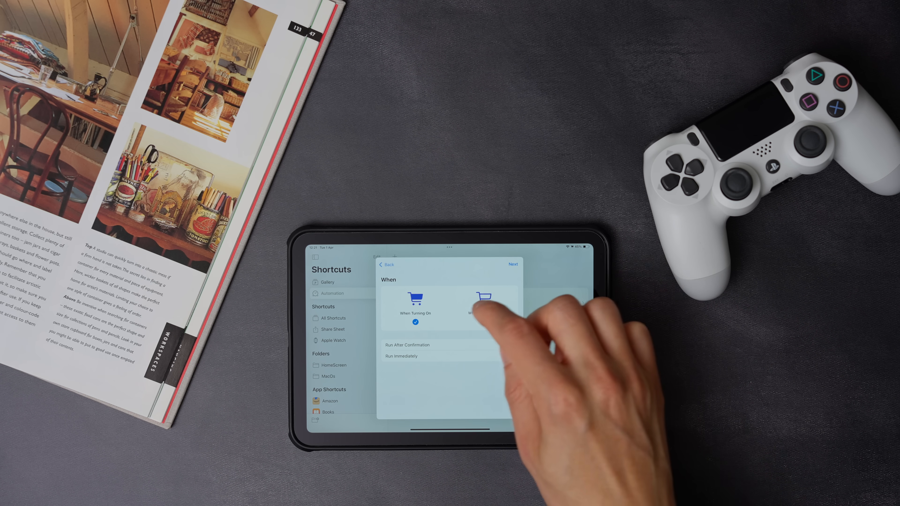
{"action": "left_click", "coordinate": [483, 299]}
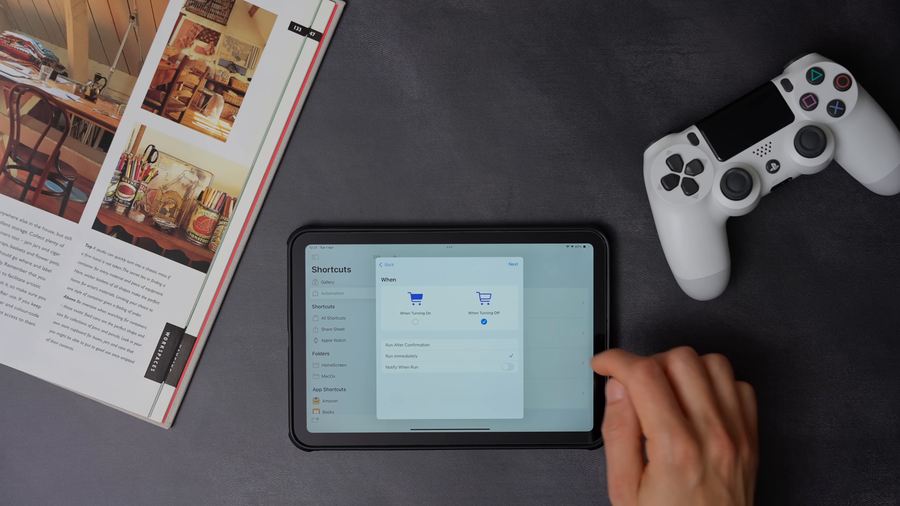
{"action": "left_click", "coordinate": [511, 264]}
{"action": "type", "text": "Se"}
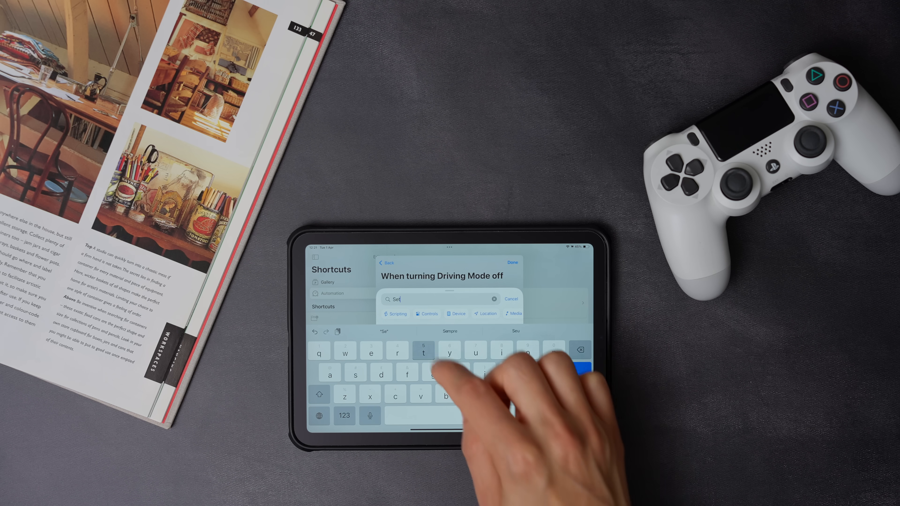
Step: Add a Set Text Size action to that automation and return to the Home Screen
{"action": "type", "text": "text"}
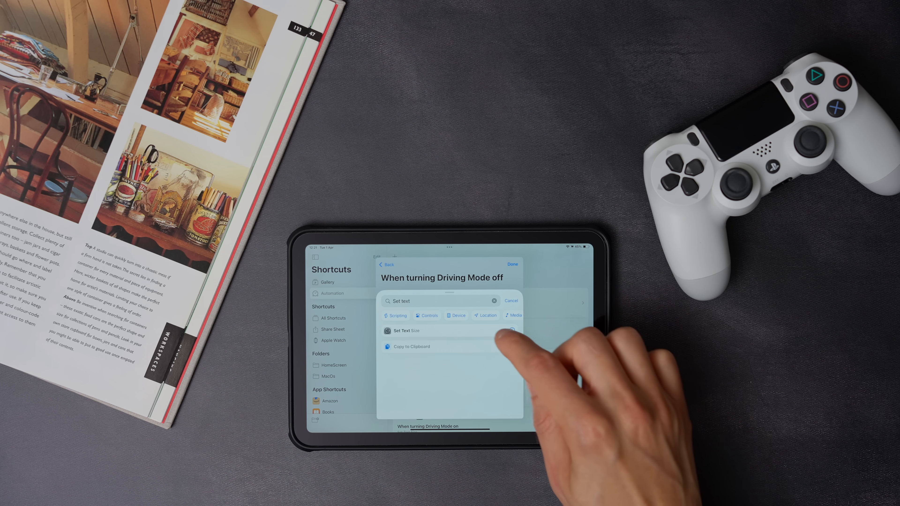
{"action": "left_click", "coordinate": [404, 330]}
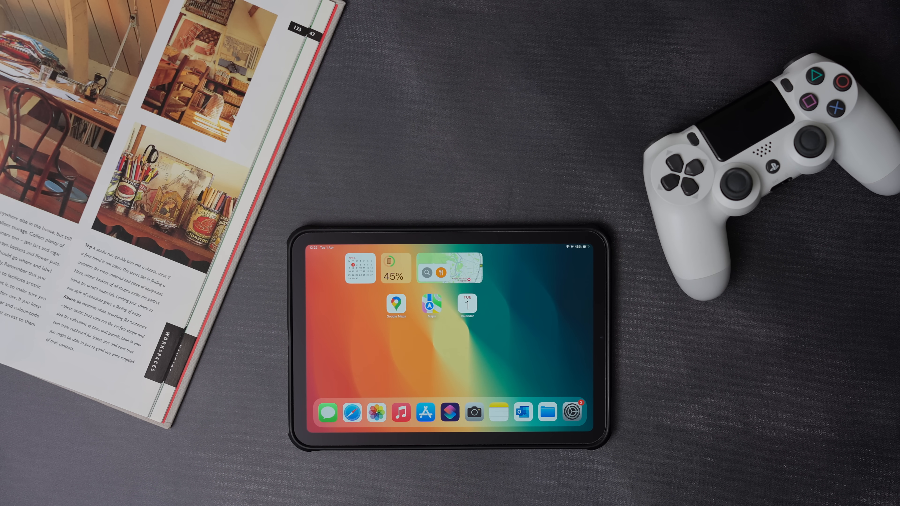
Step: Browse a Settings section, then enter Home Screen edit mode with the page menu open
{"action": "left_click", "coordinate": [572, 412]}
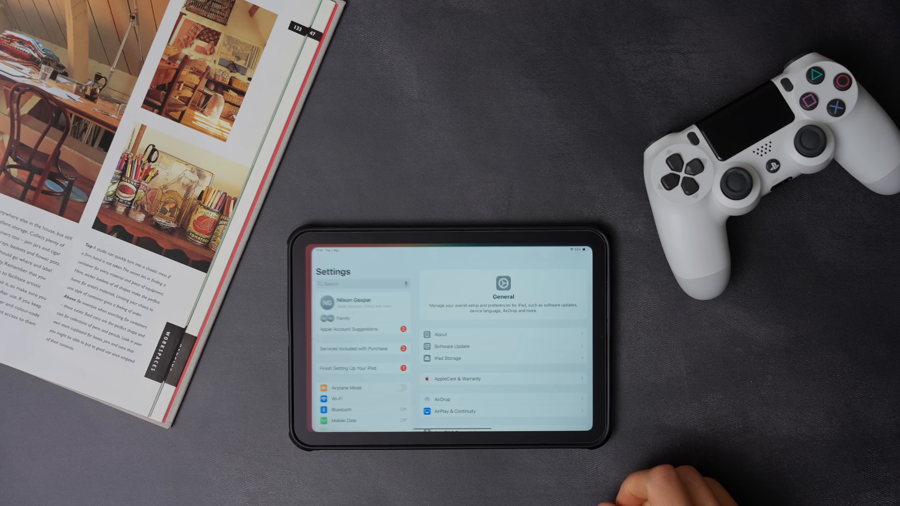
{"action": "scroll", "scroll_direction": "down", "scroll_amount": 3}
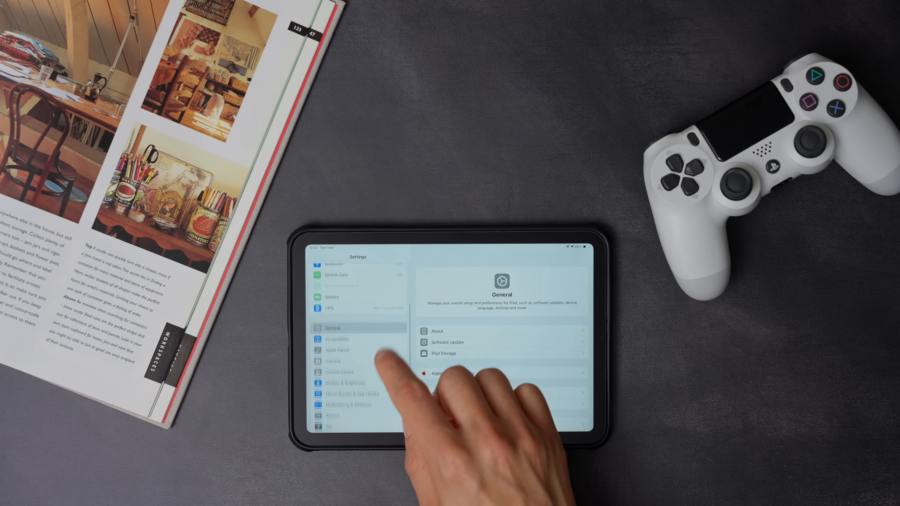
{"action": "left_click", "coordinate": [350, 394]}
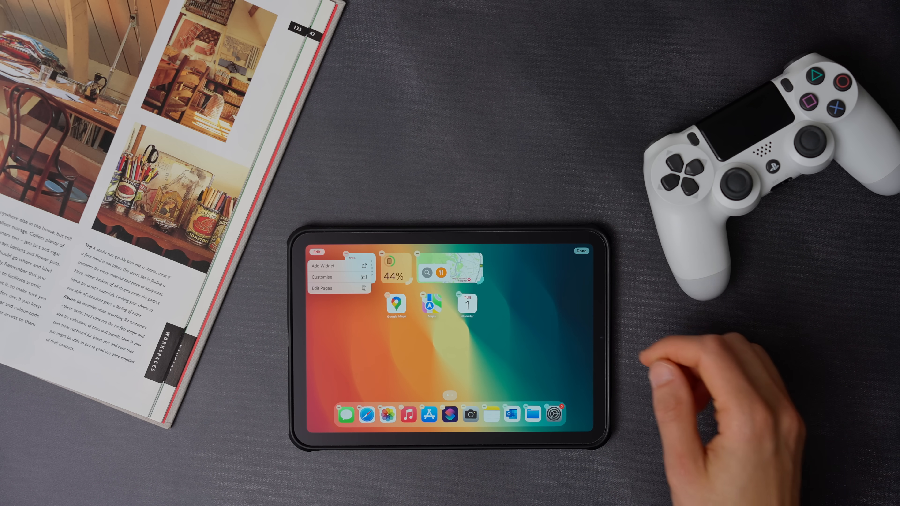
Step: Add a Shortcuts widget from the widget gallery onto the driving page
{"action": "left_click", "coordinate": [323, 266]}
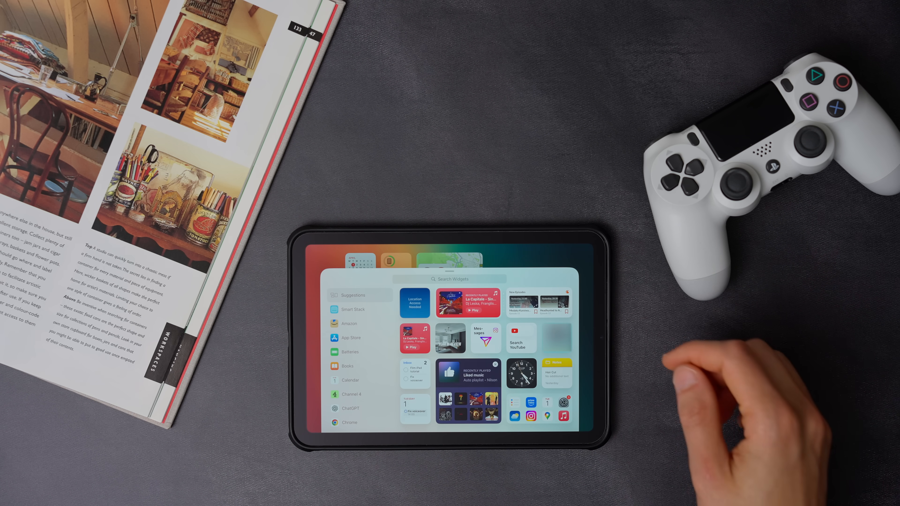
{"action": "left_click", "coordinate": [449, 279]}
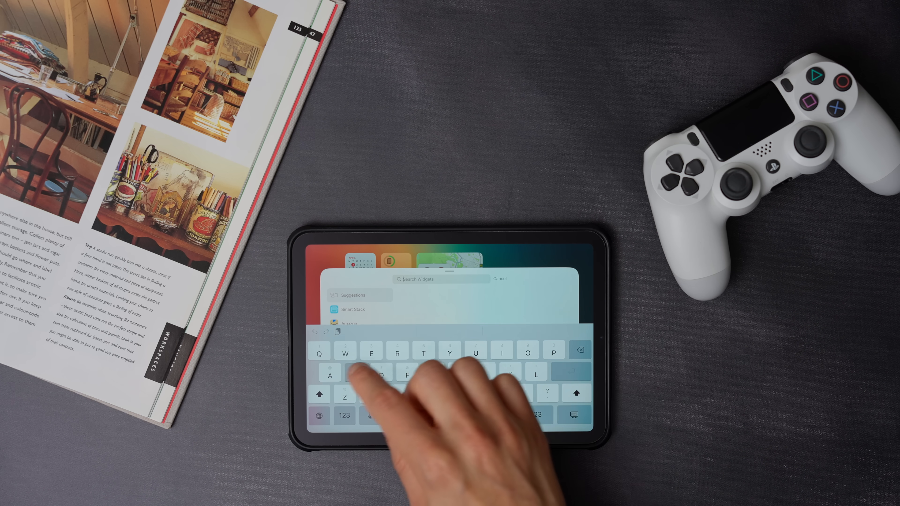
{"action": "type", "text": "Sh"}
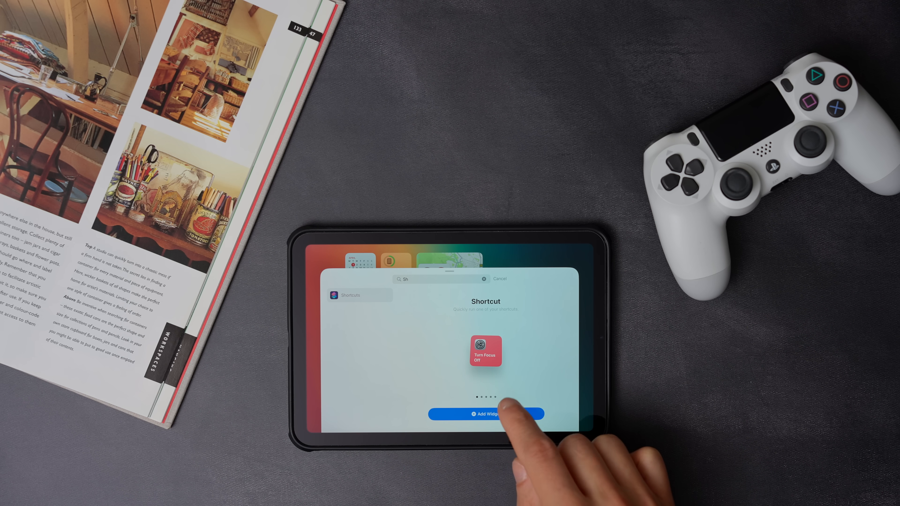
{"action": "left_click", "coordinate": [487, 414]}
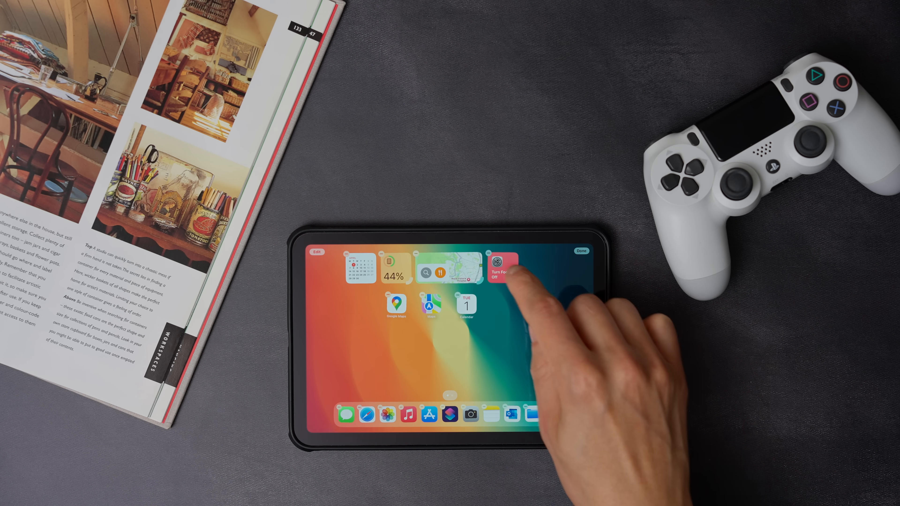
Step: Edit the new widget and bring up its shortcut list to choose what it runs
{"action": "left_click", "coordinate": [502, 273]}
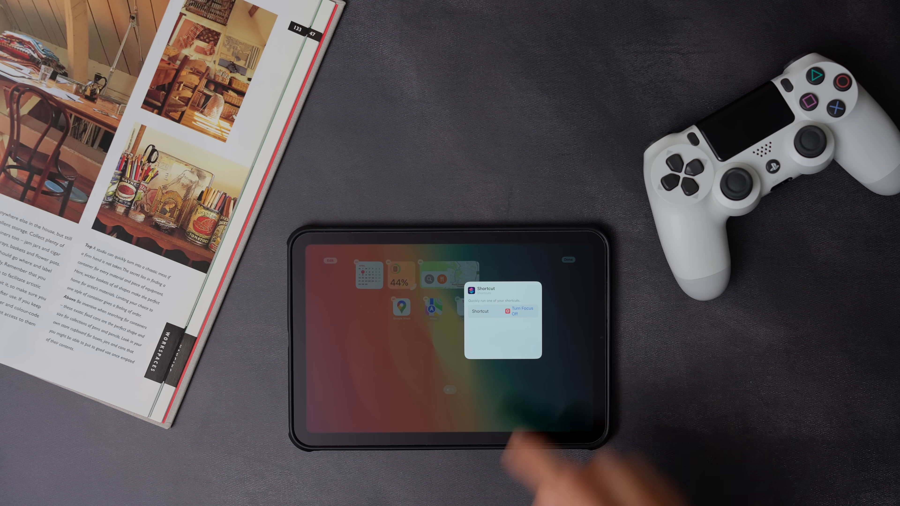
{"action": "left_click", "coordinate": [499, 321]}
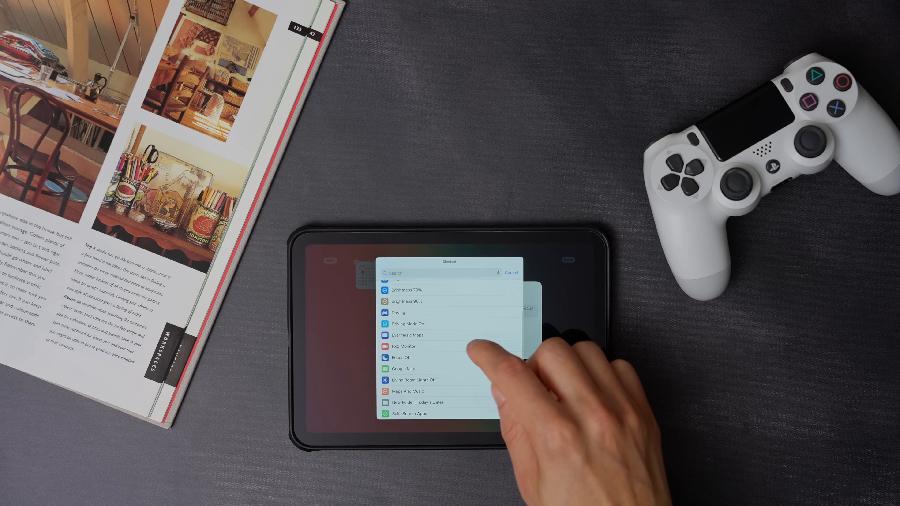